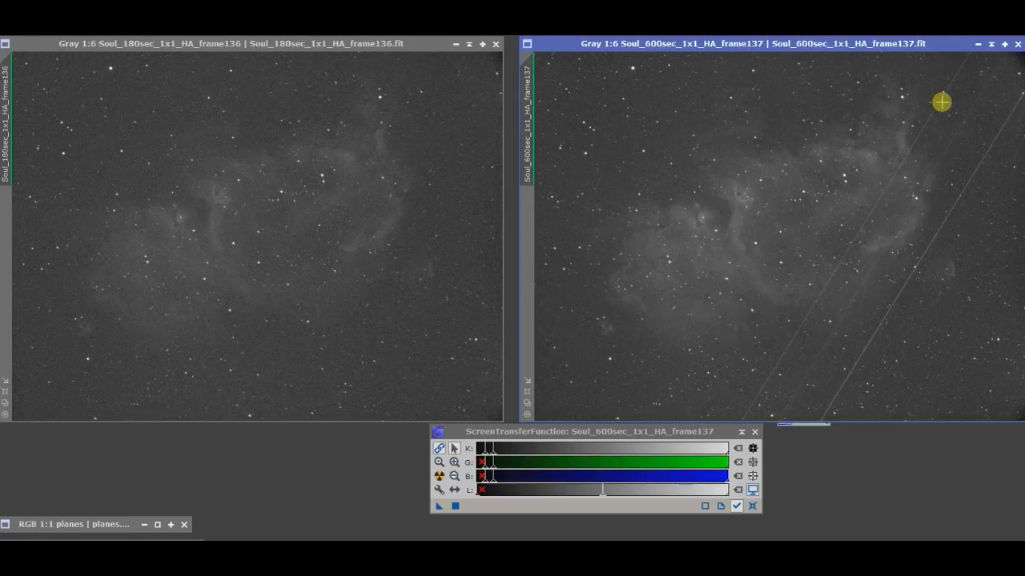
mouse_move(992, 93)
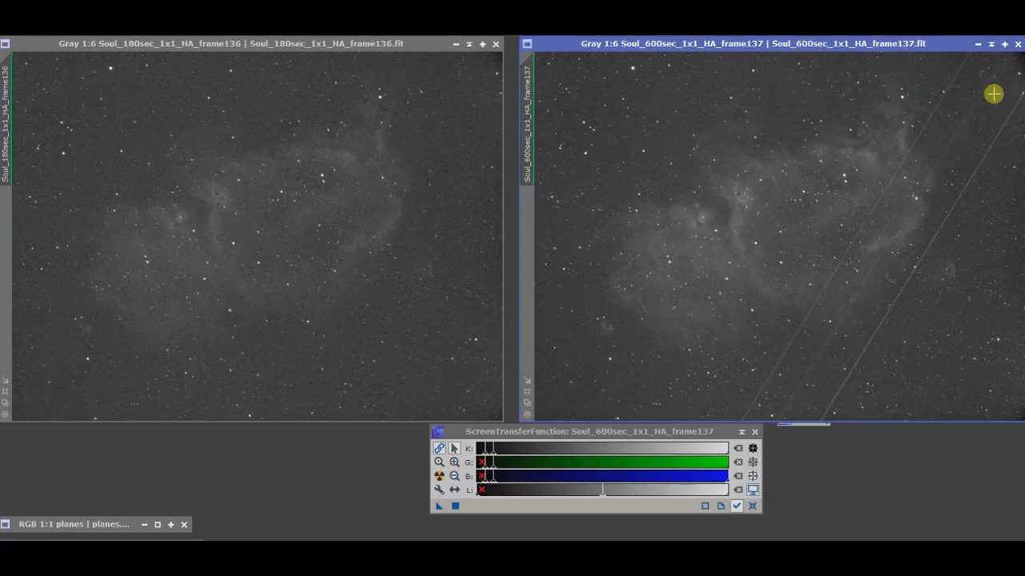
mouse_move(816, 365)
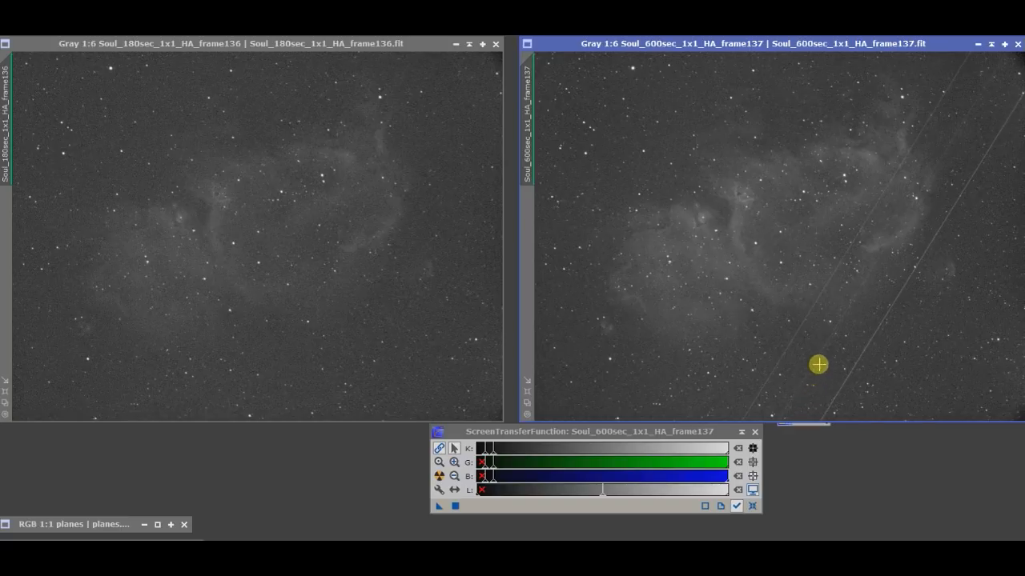
mouse_move(879, 259)
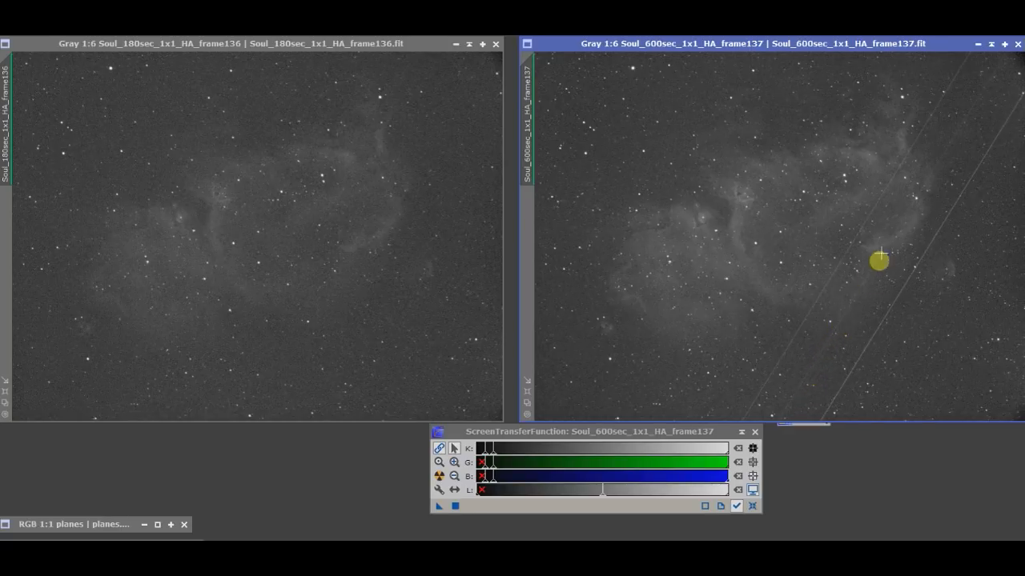
mouse_move(221, 512)
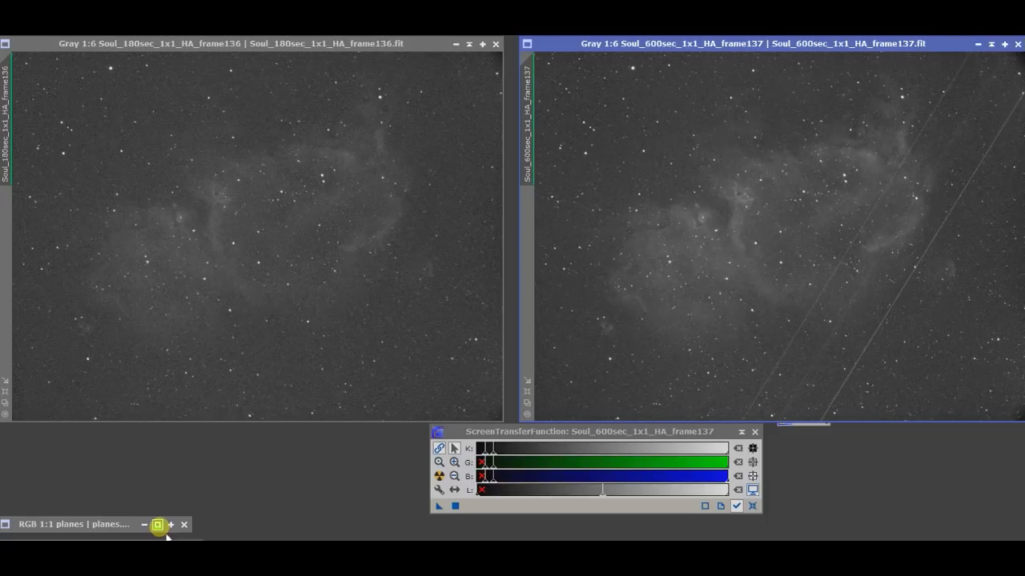
- Restore the iconized planes.jpg satellite-trail image and reposition it in front of the Soul Nebula frames
click(157, 525)
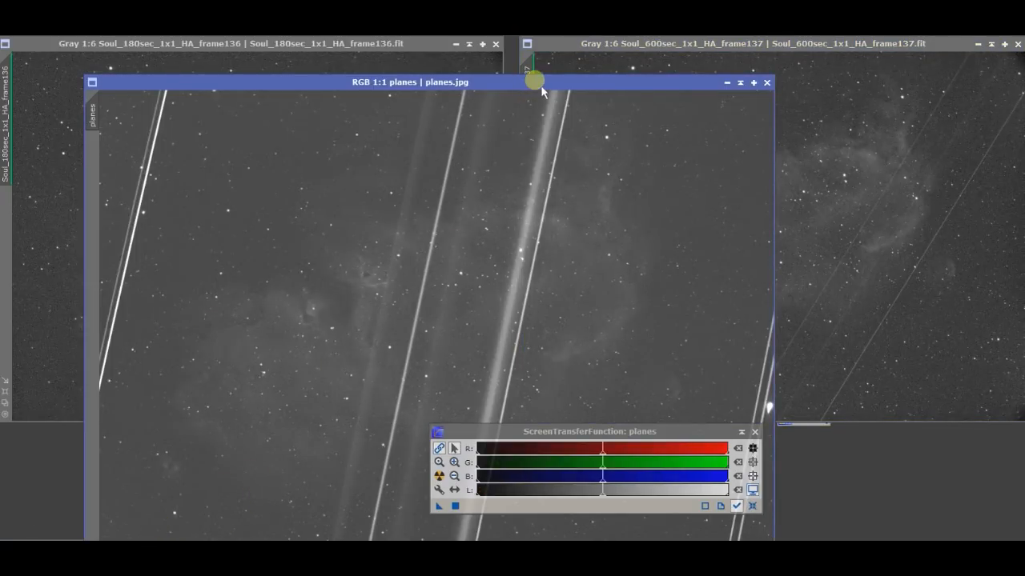
drag(535, 80, 570, 43)
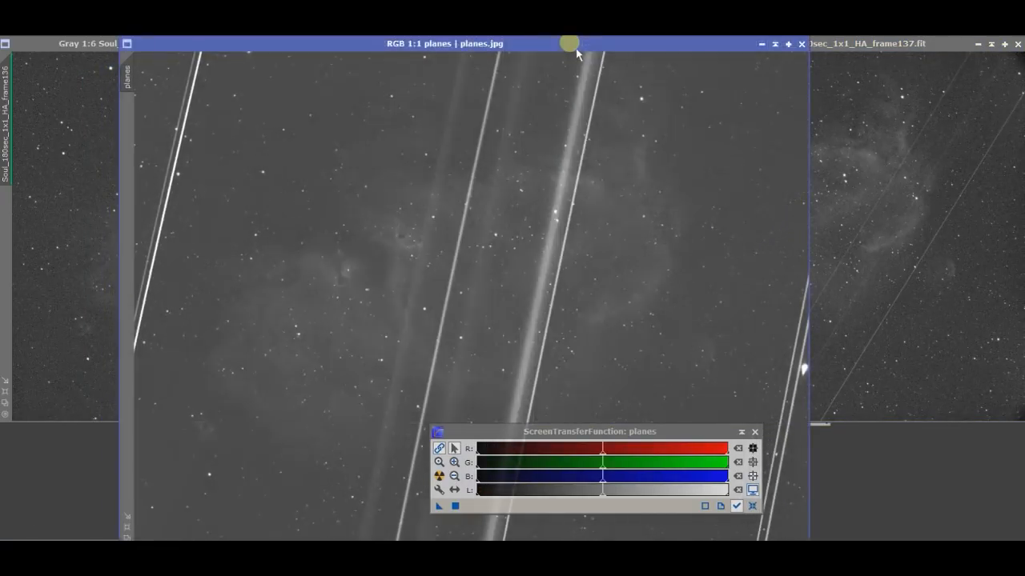
mouse_move(446, 200)
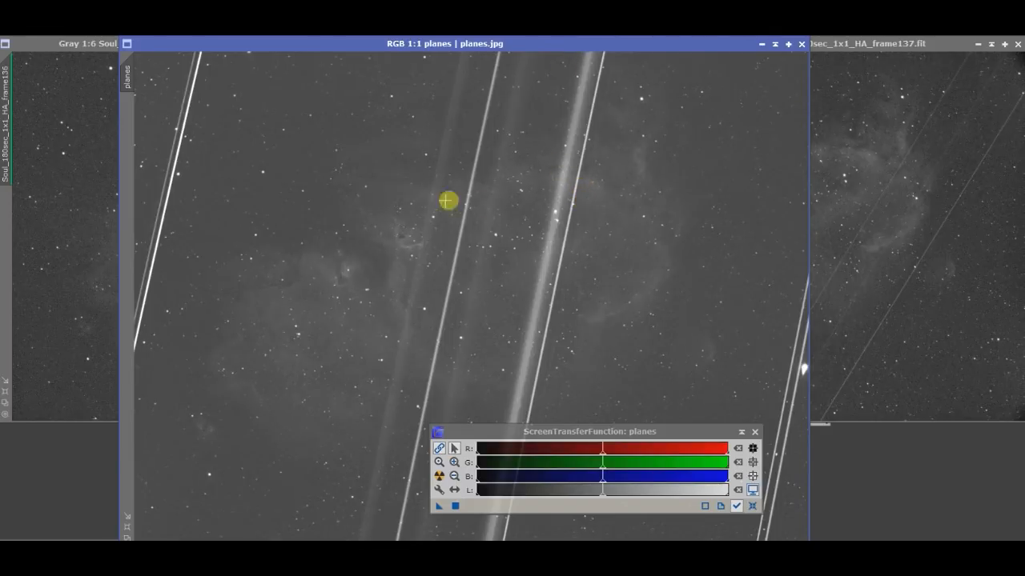
mouse_move(211, 96)
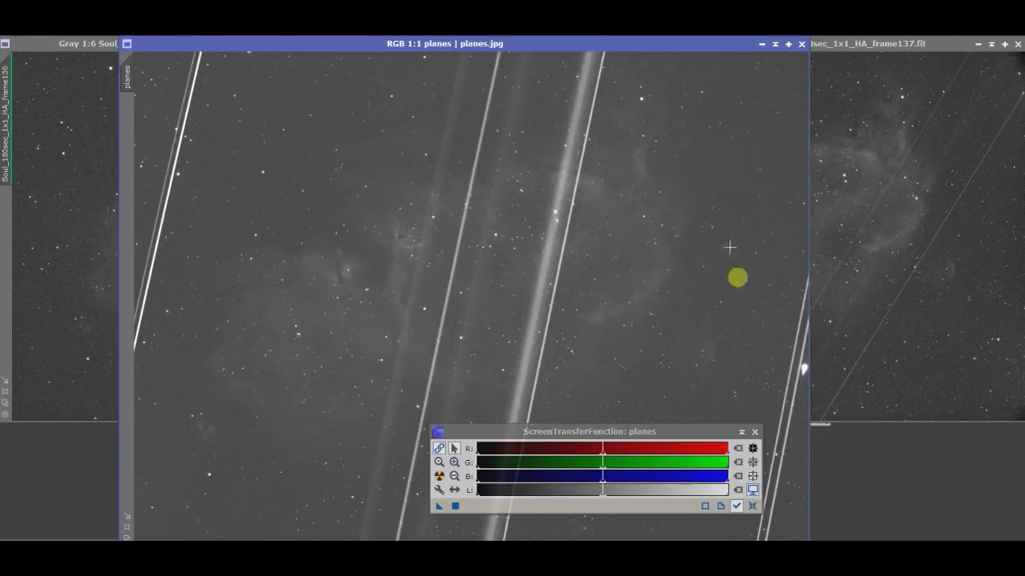
drag(737, 278, 511, 335)
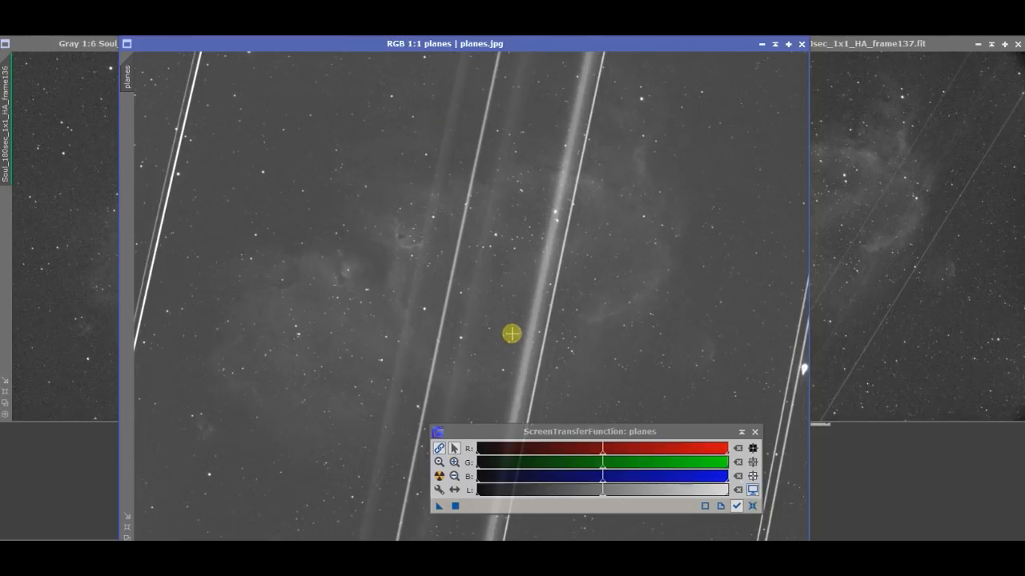
mouse_move(205, 151)
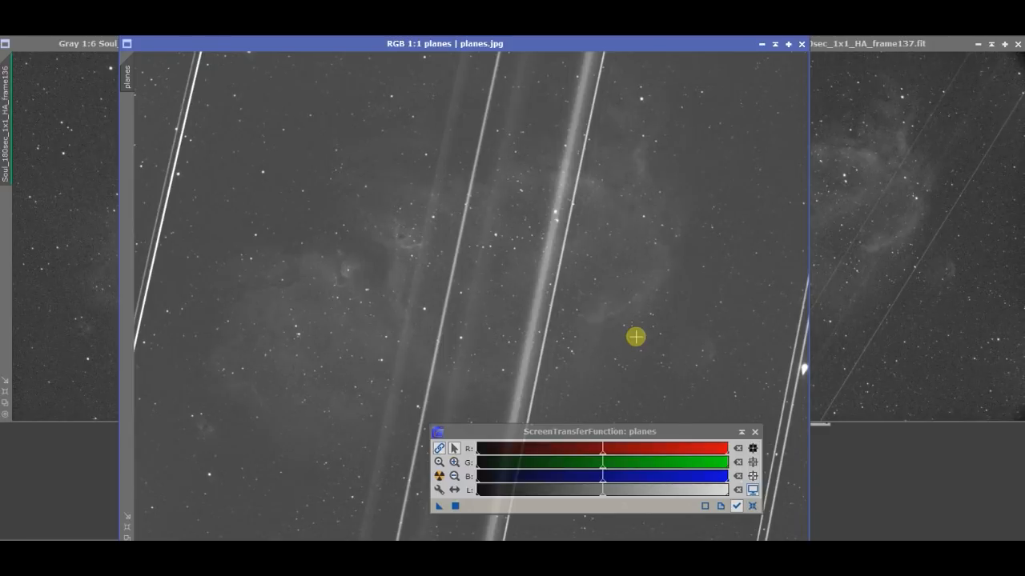
mouse_move(752, 74)
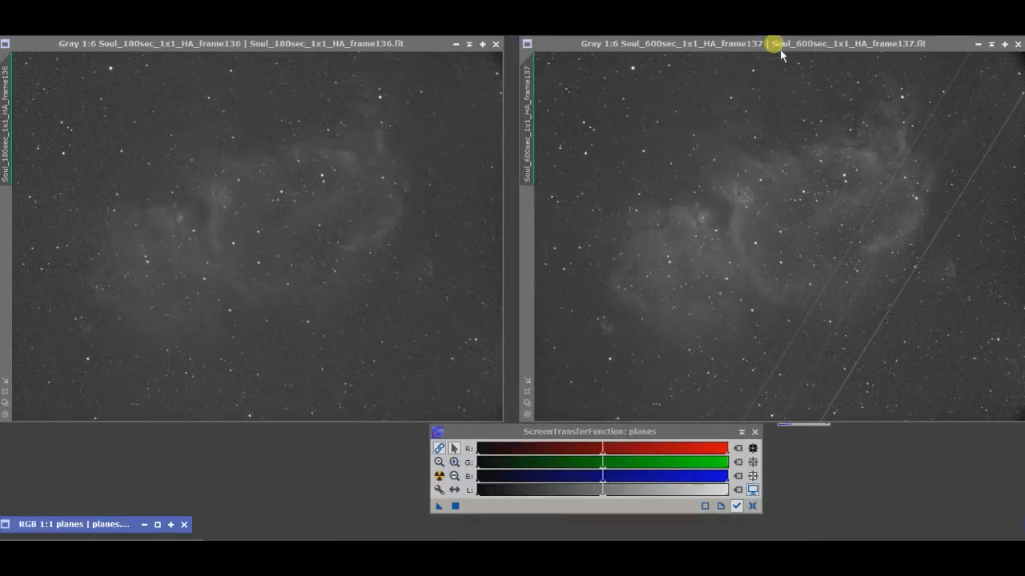
mouse_move(720, 184)
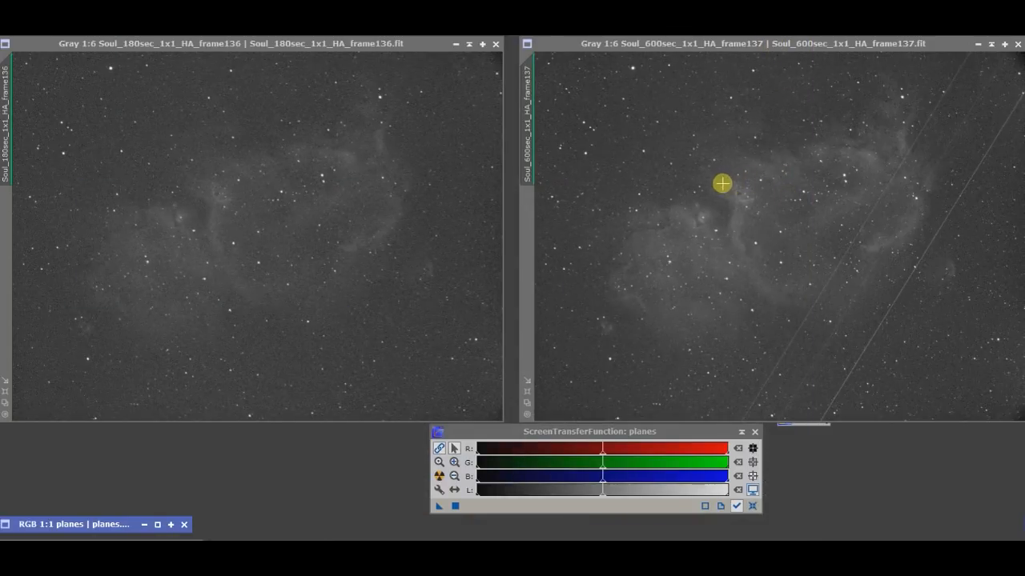
mouse_move(611, 259)
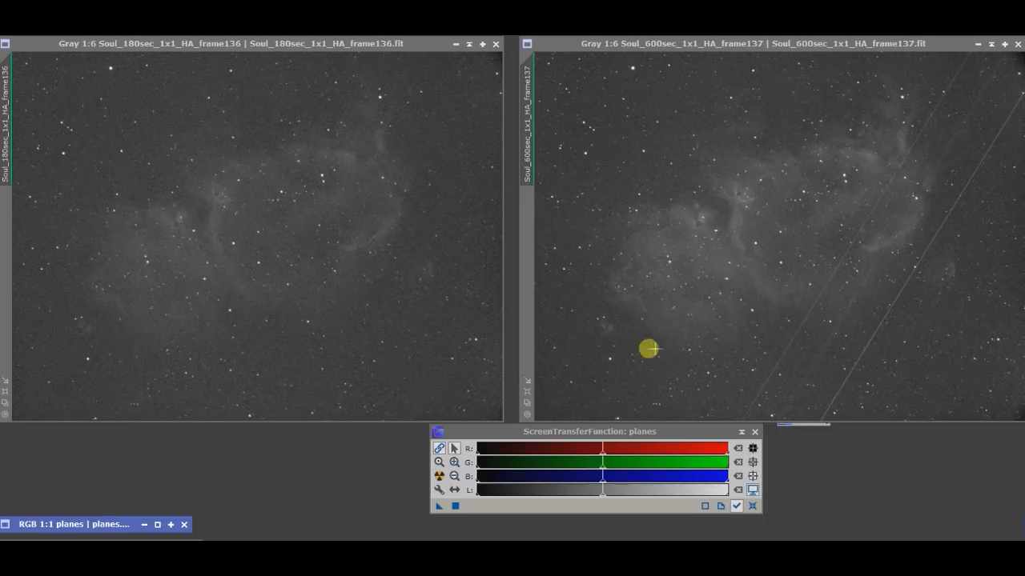
mouse_move(776, 237)
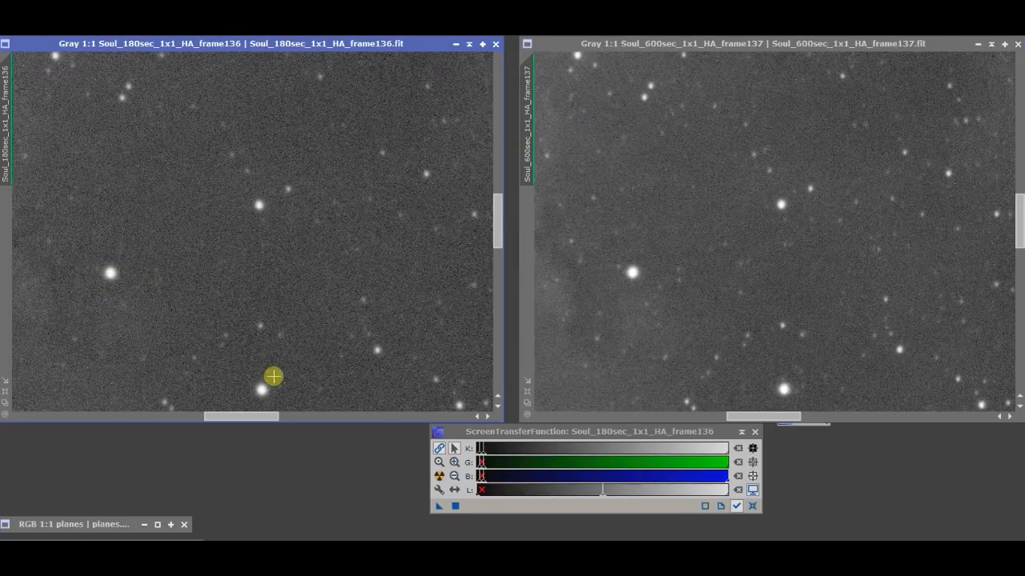
mouse_move(647, 294)
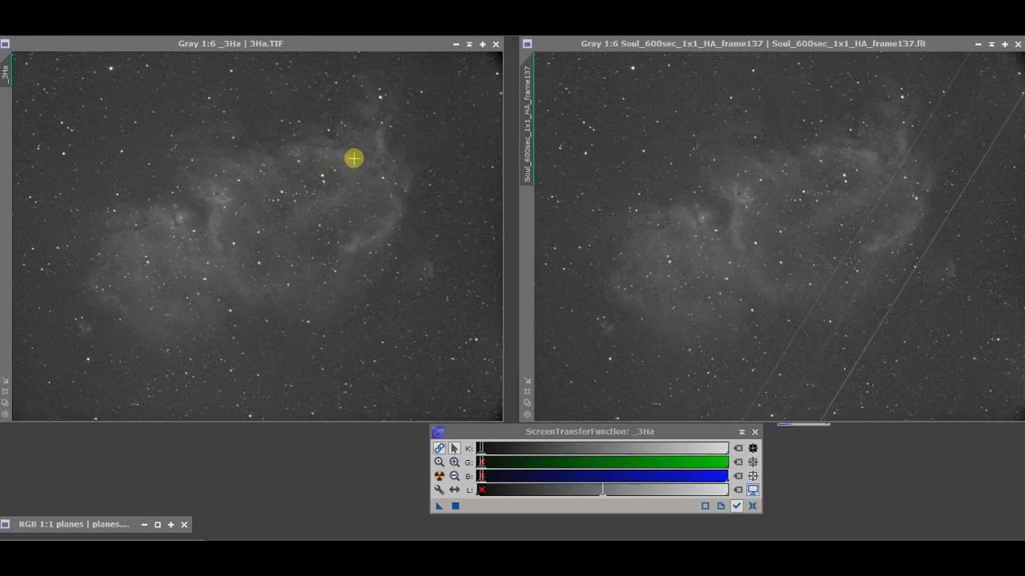
mouse_move(256, 151)
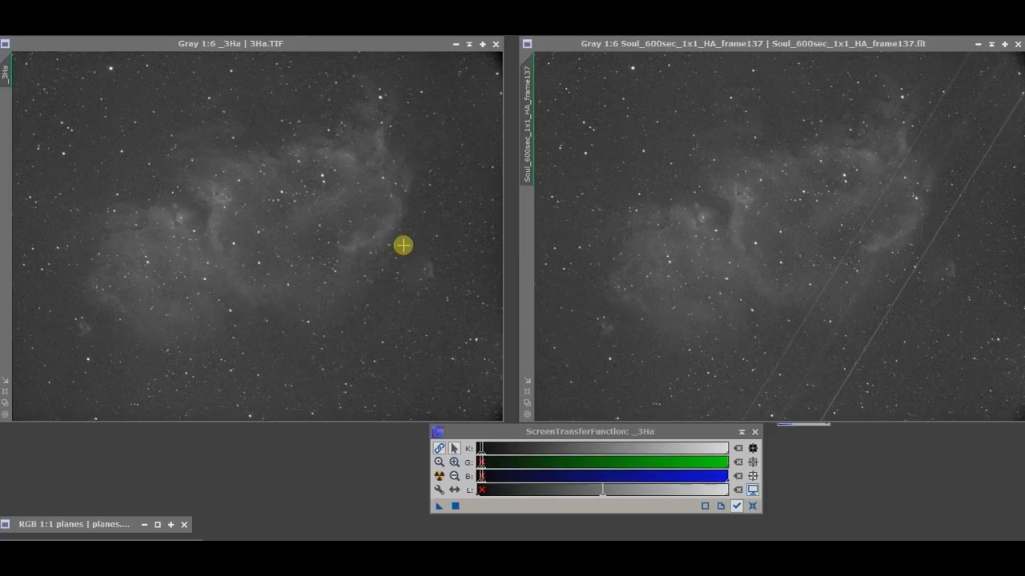
mouse_move(730, 232)
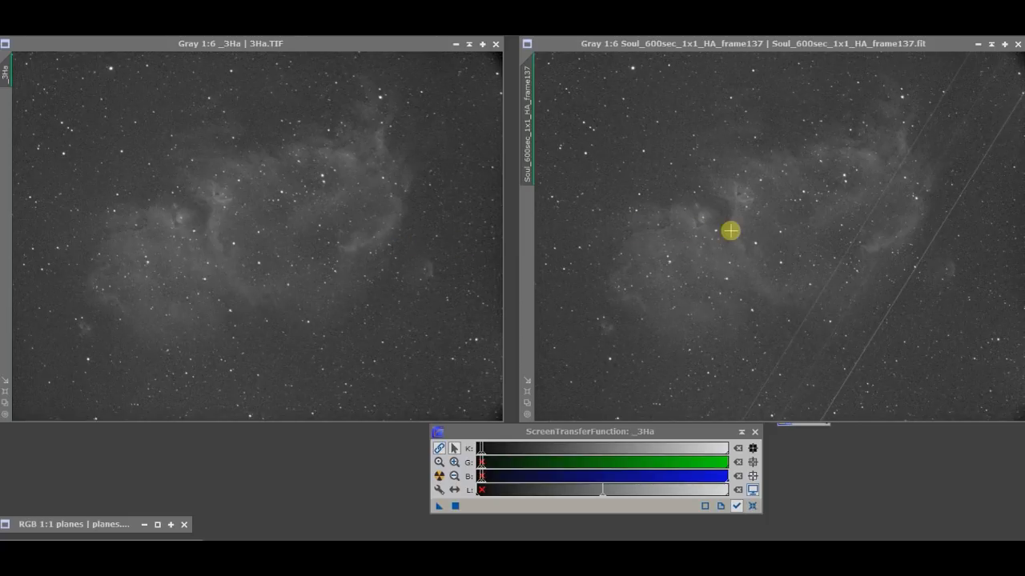
mouse_move(720, 231)
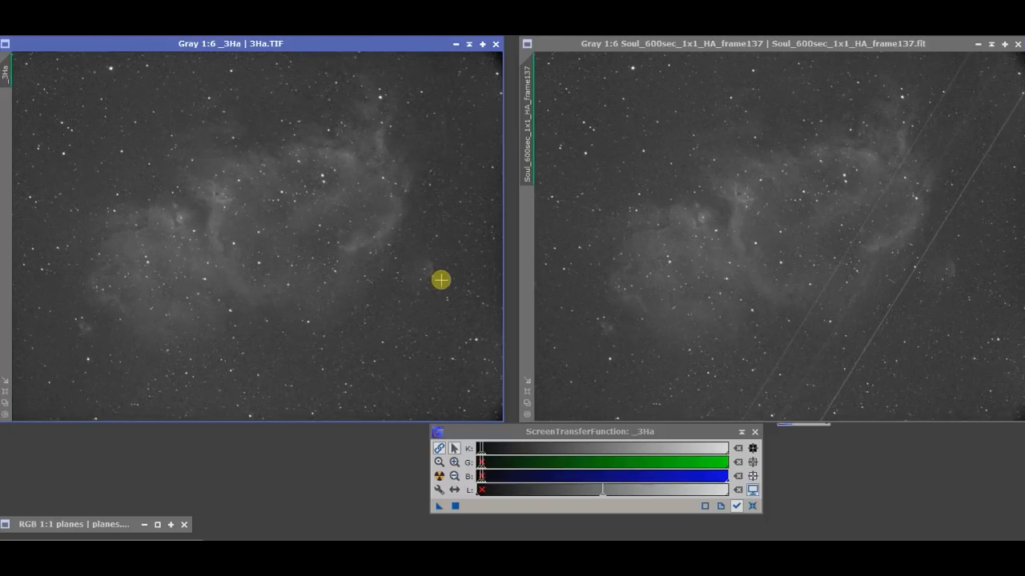
mouse_move(549, 240)
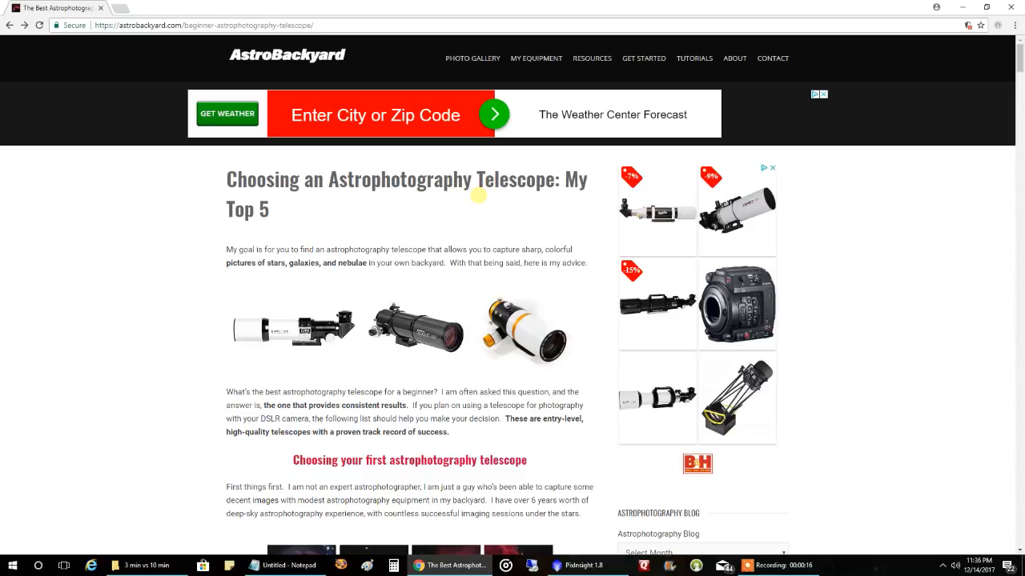
mouse_move(525, 215)
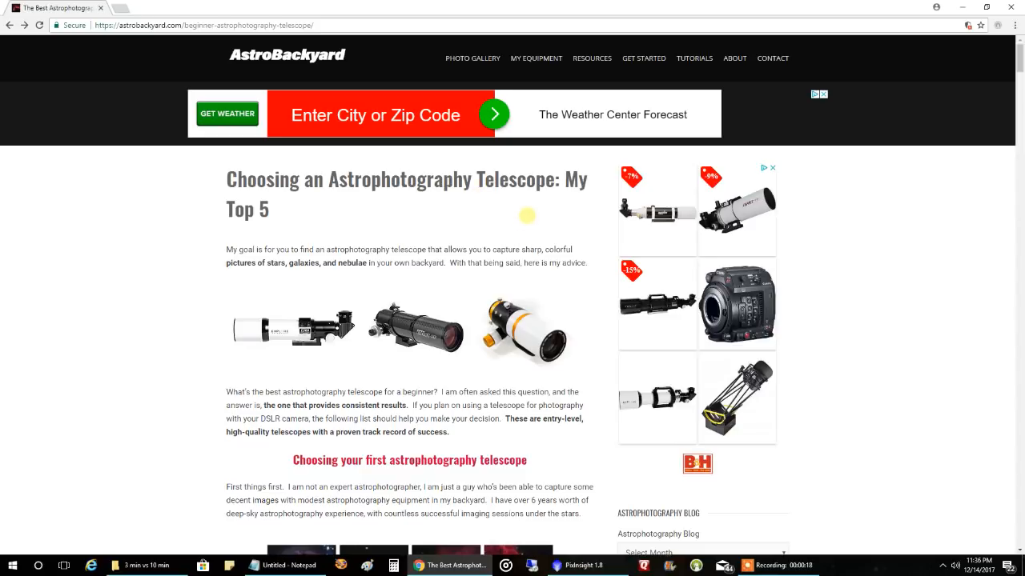
- Scroll the telescope guide past the Orion ED80T CF sample images to the Zenithstar 61 entry
scroll(down, 3)
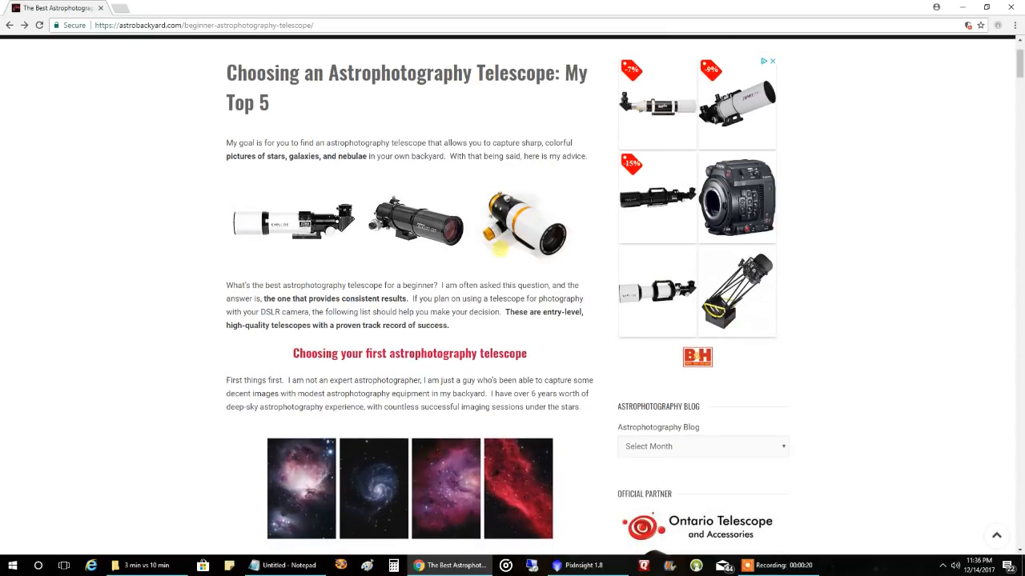
scroll(down, 3)
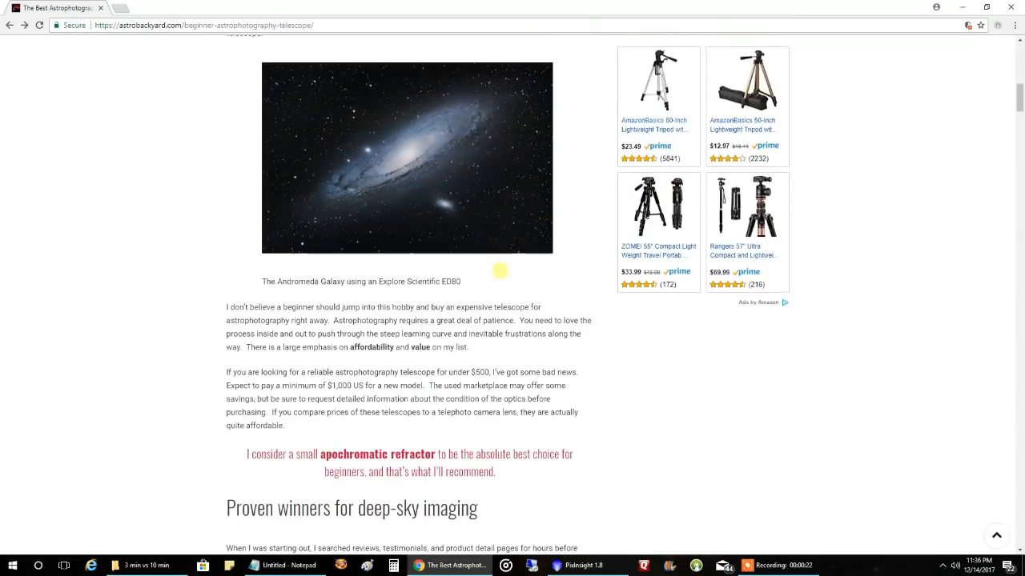
scroll(down, 3)
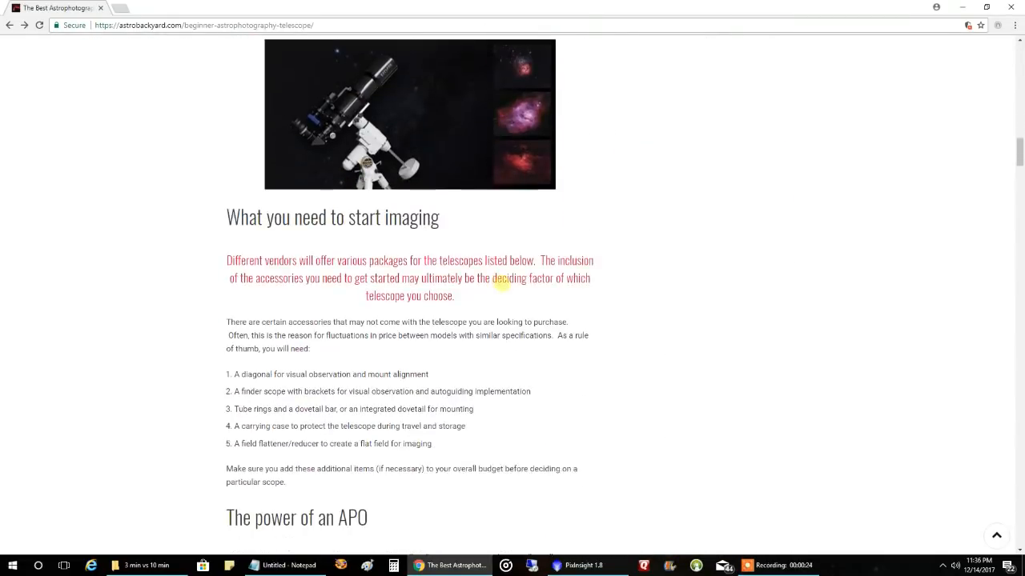
scroll(down, 3)
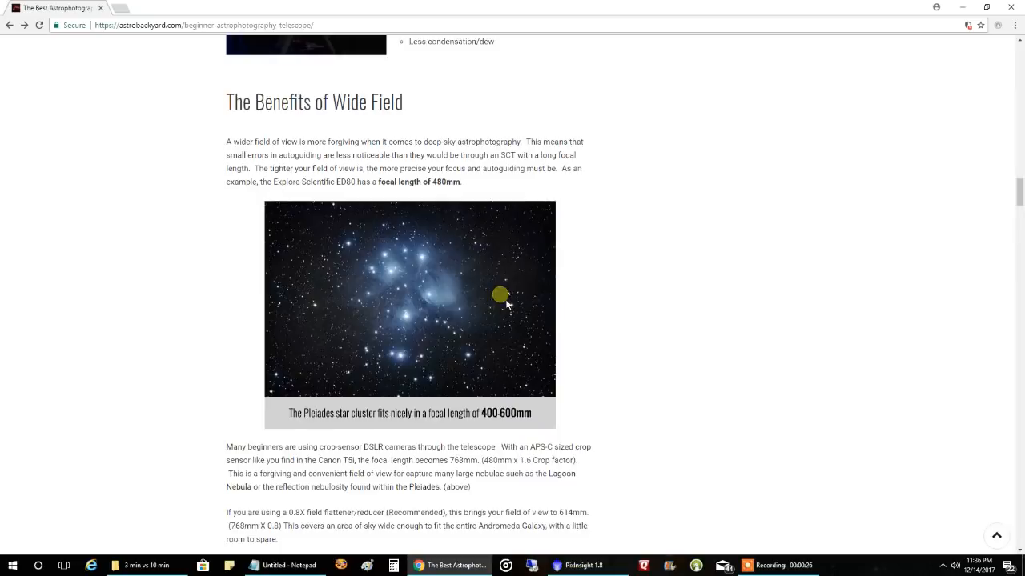
scroll(down, 3)
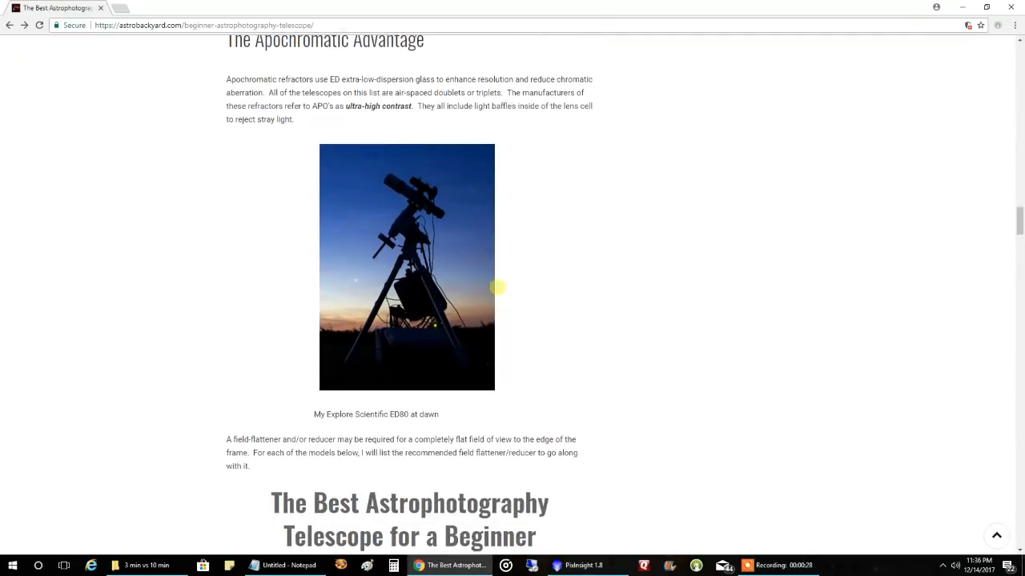
scroll(down, 3)
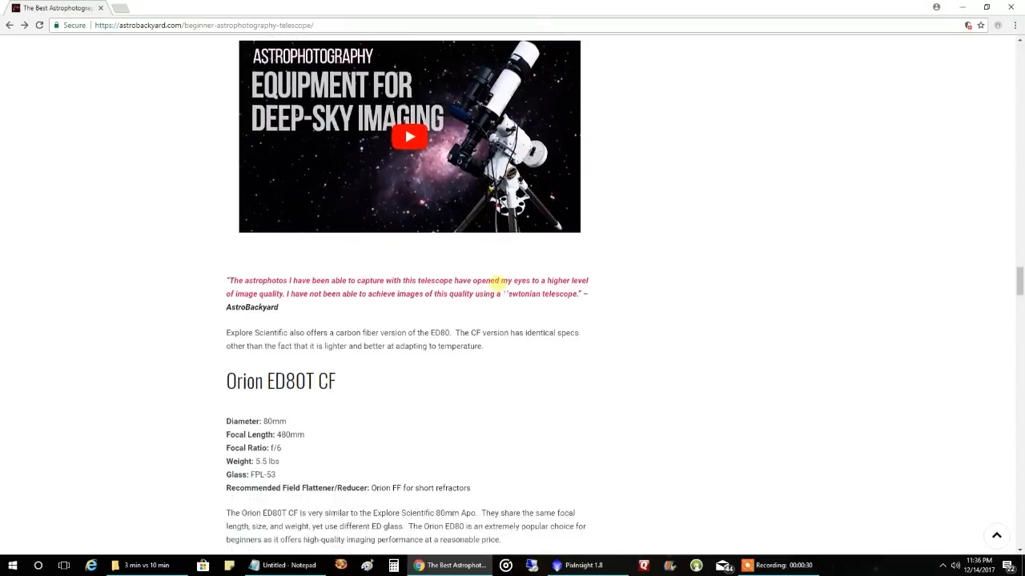
scroll(down, 3)
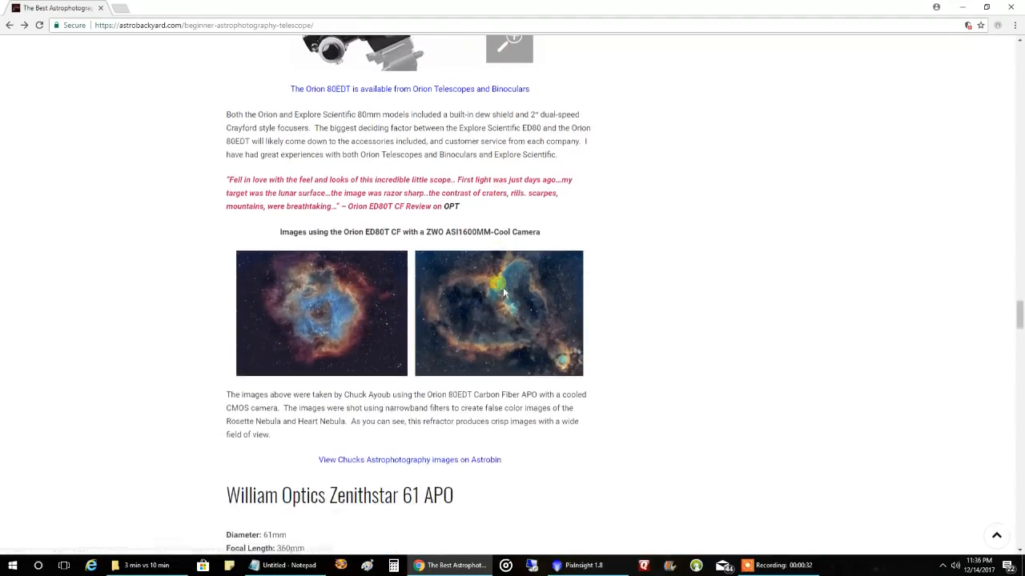
scroll(down, 3)
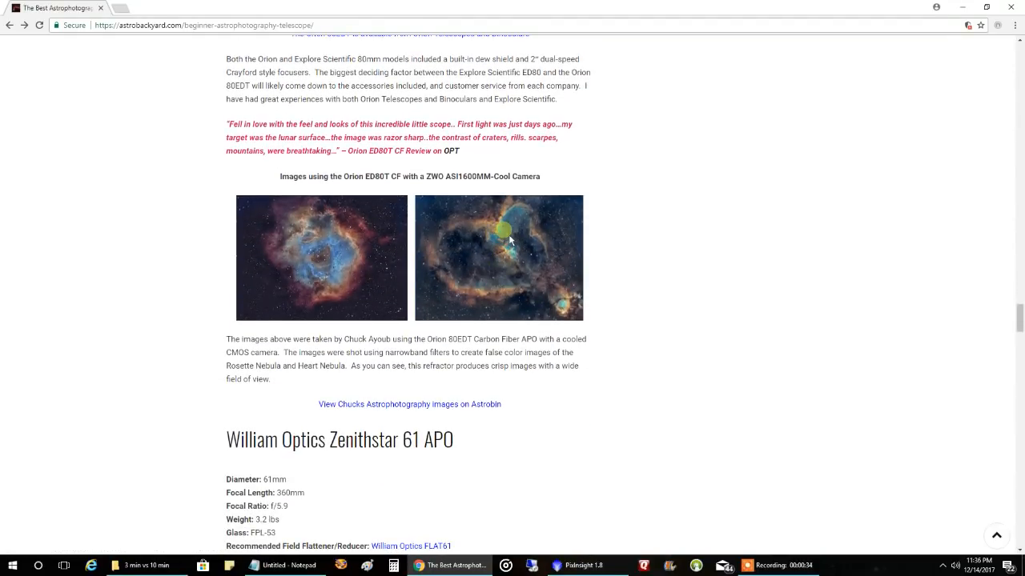
mouse_move(525, 224)
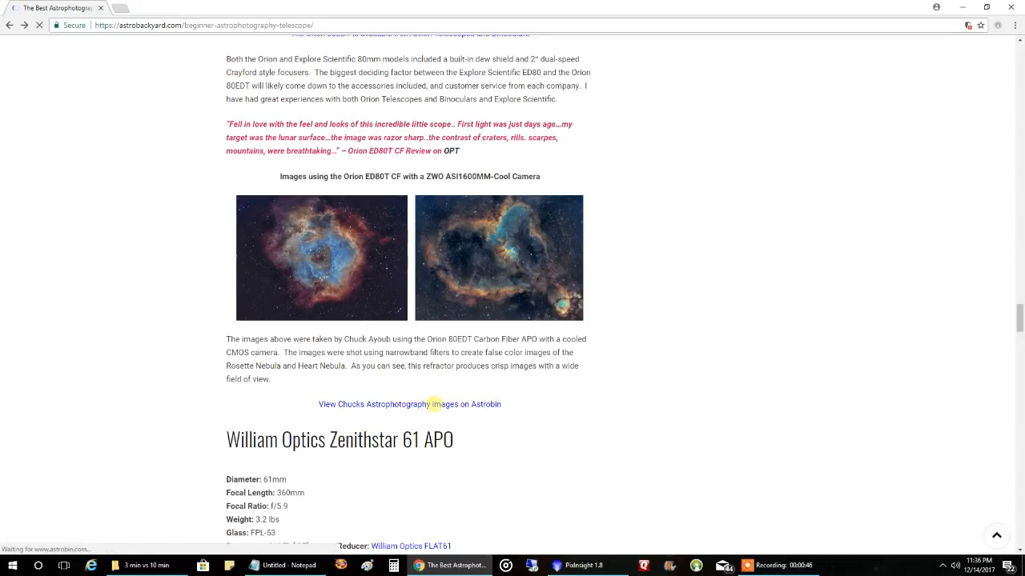
- Follow the sample-images link to Chuck's Astrophotography gallery on AstroBin
click(410, 403)
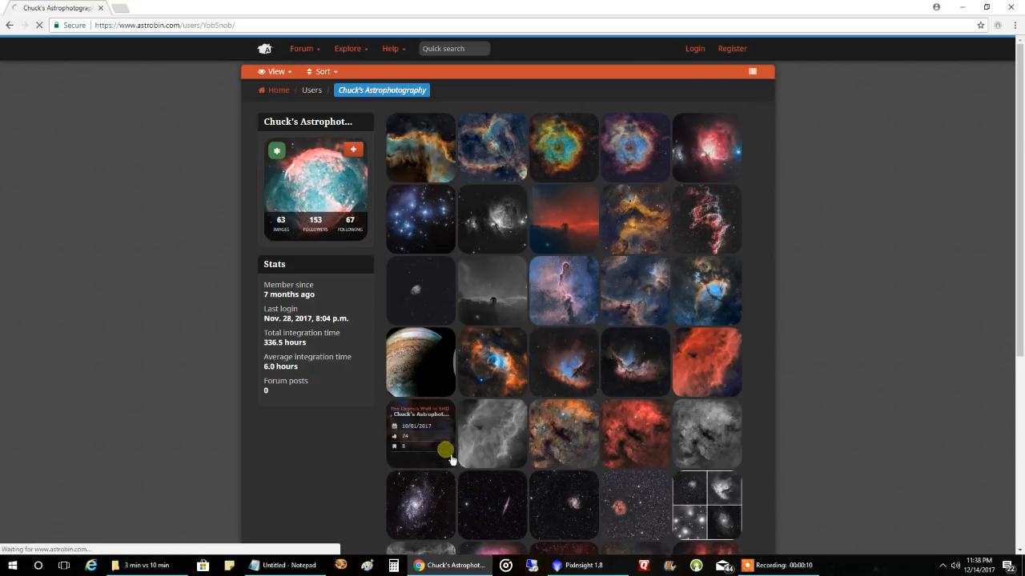
- View Chuck's Cygnus Wall in SHO image full-screen on AstroBin
click(419, 434)
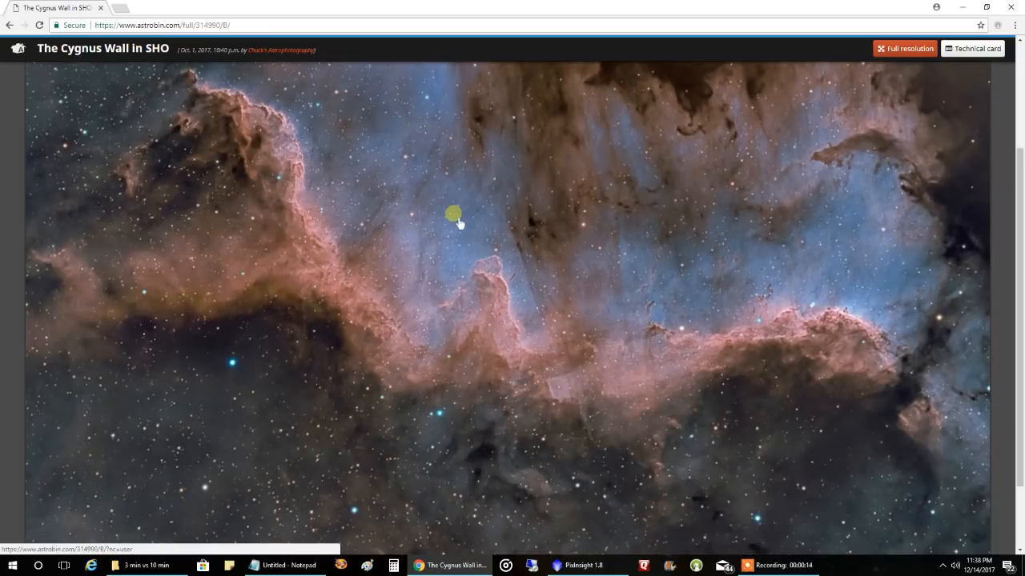
mouse_move(578, 226)
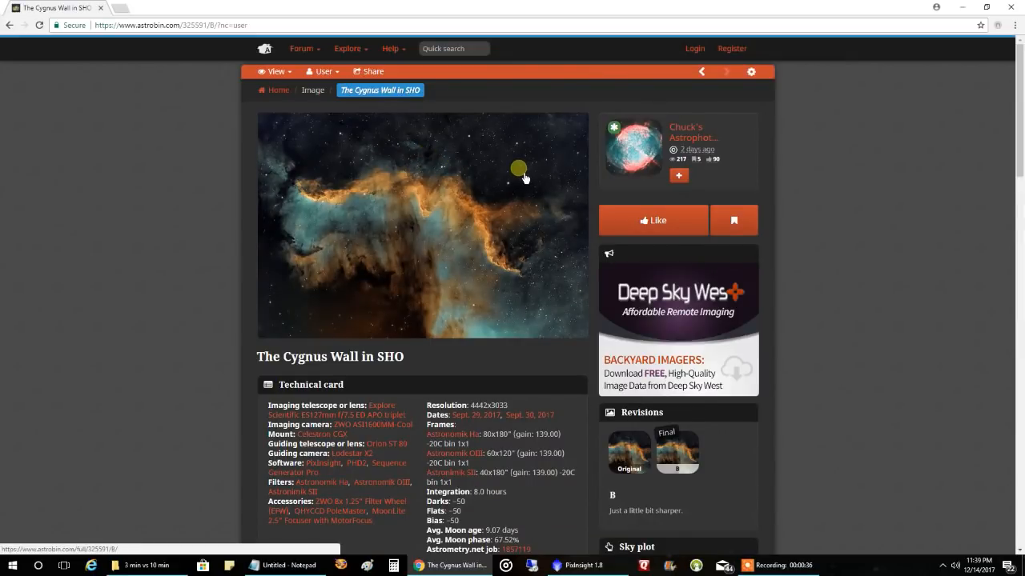
click(422, 226)
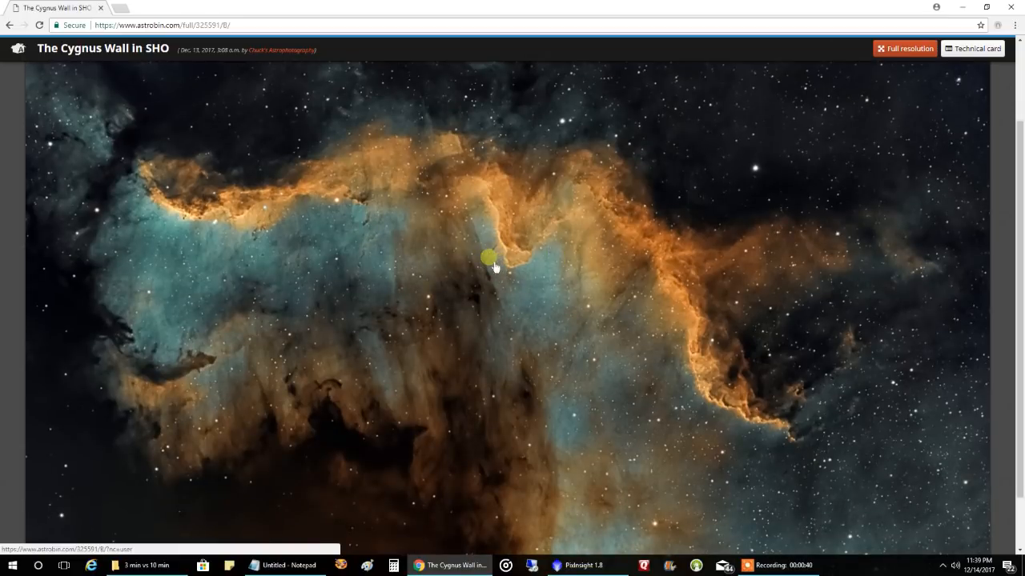
mouse_move(672, 239)
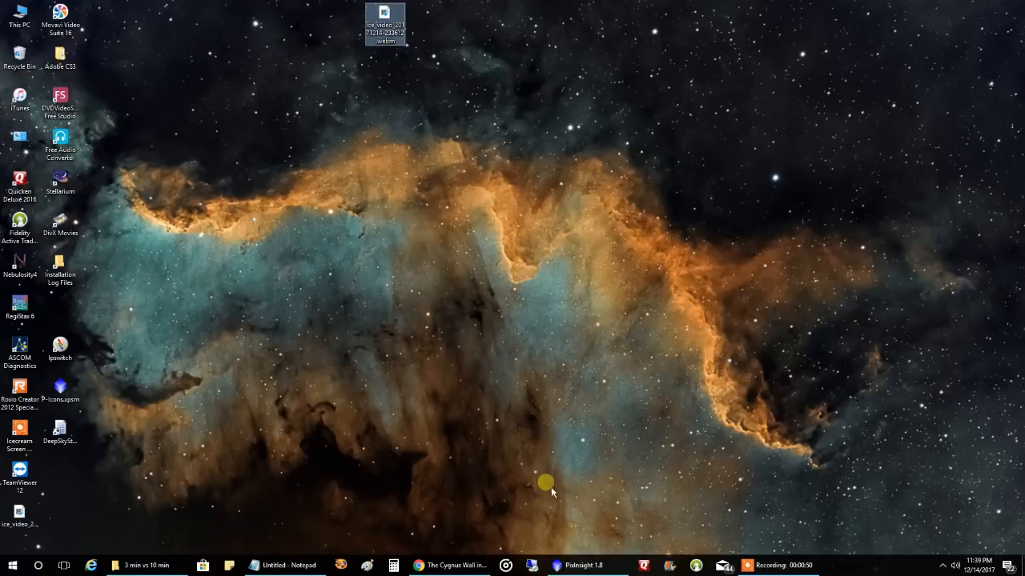
click(445, 565)
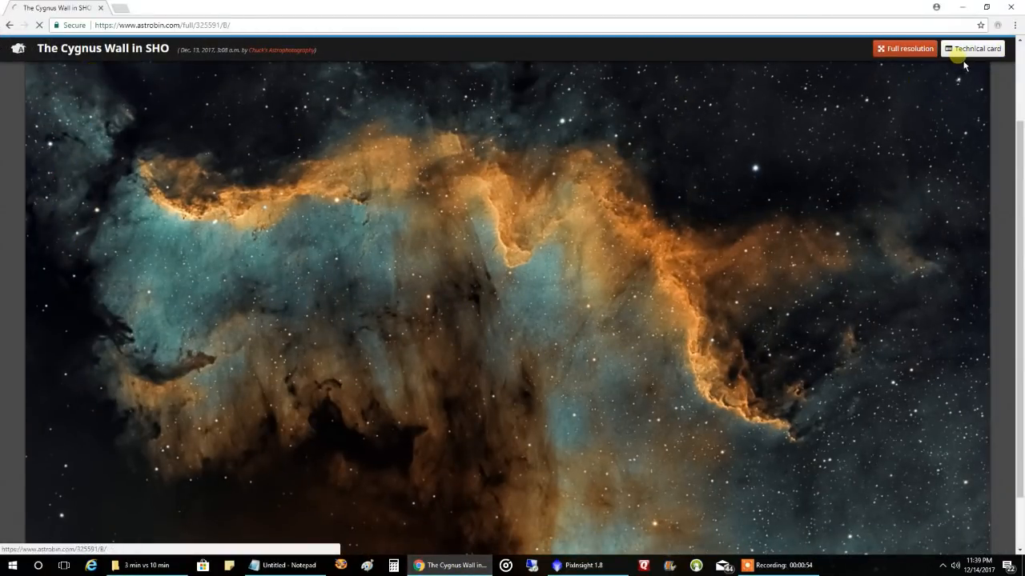
- Leave full view and browse AstroBin's Top picks collection via the Explore menu
click(977, 48)
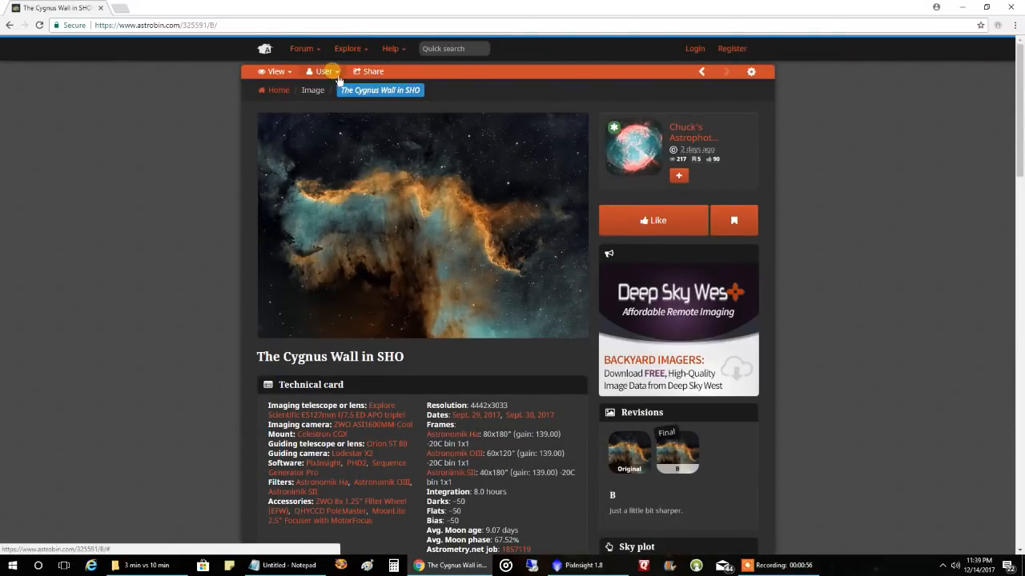
click(349, 48)
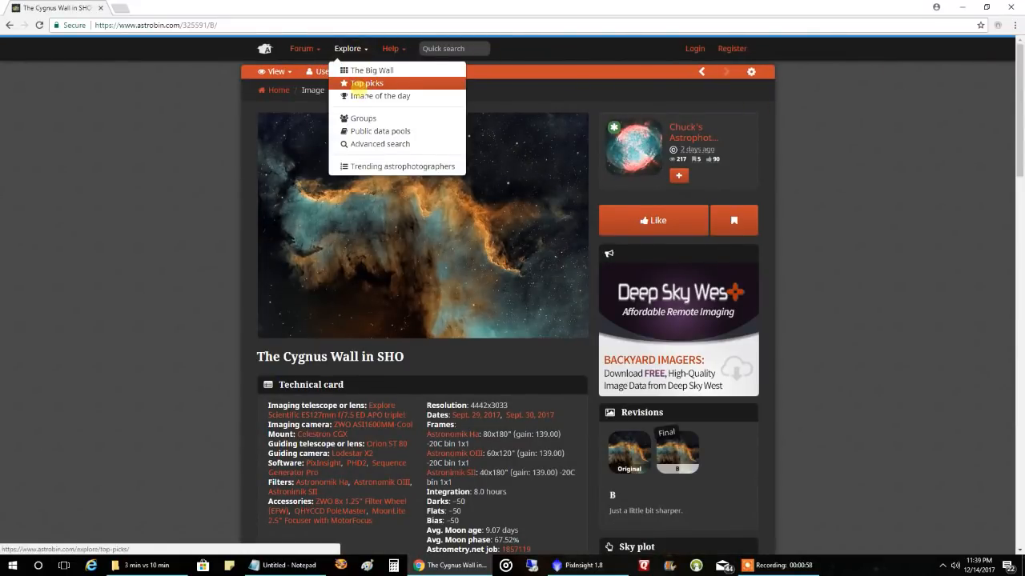
click(367, 83)
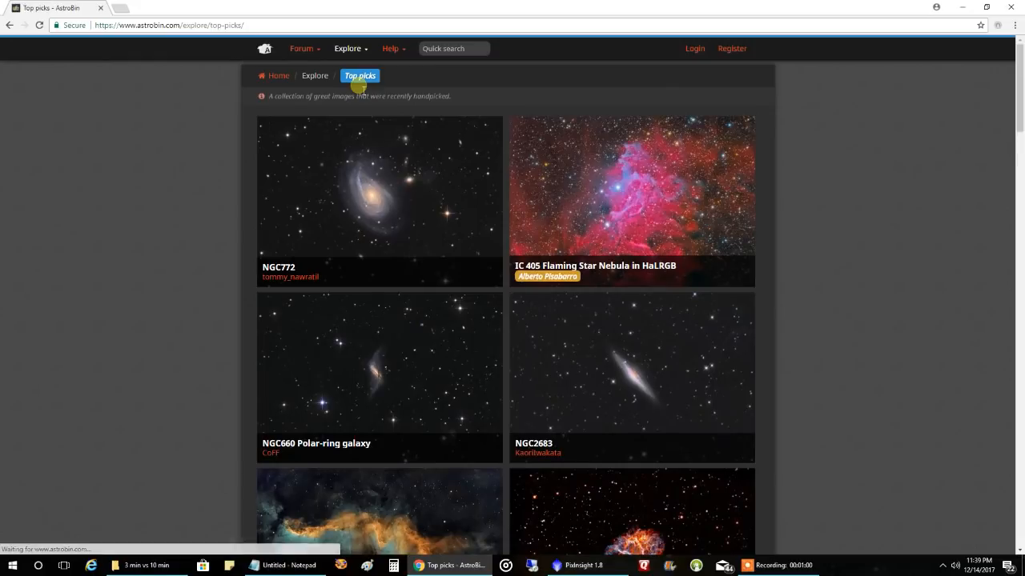
scroll(down, 3)
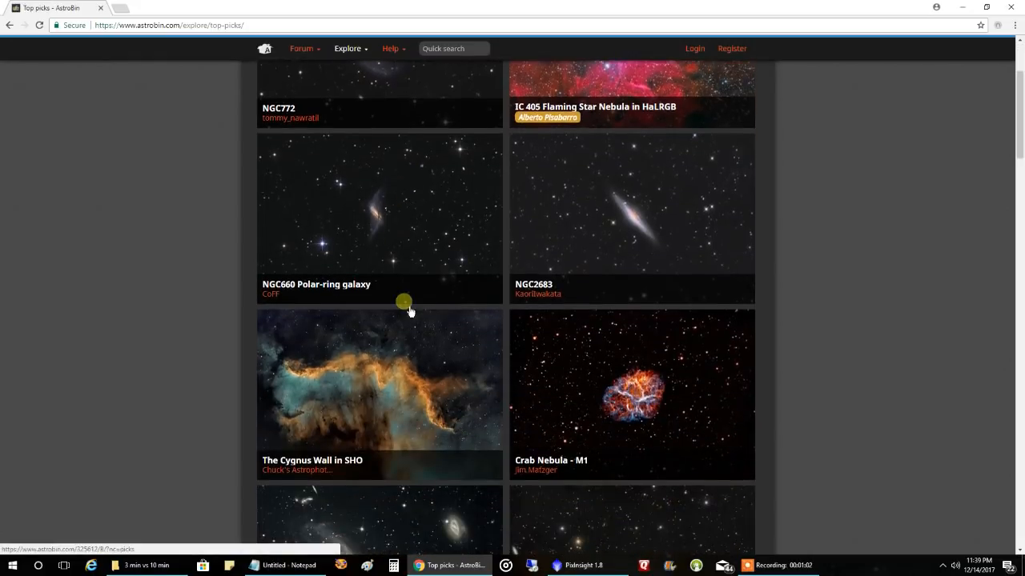
mouse_move(408, 417)
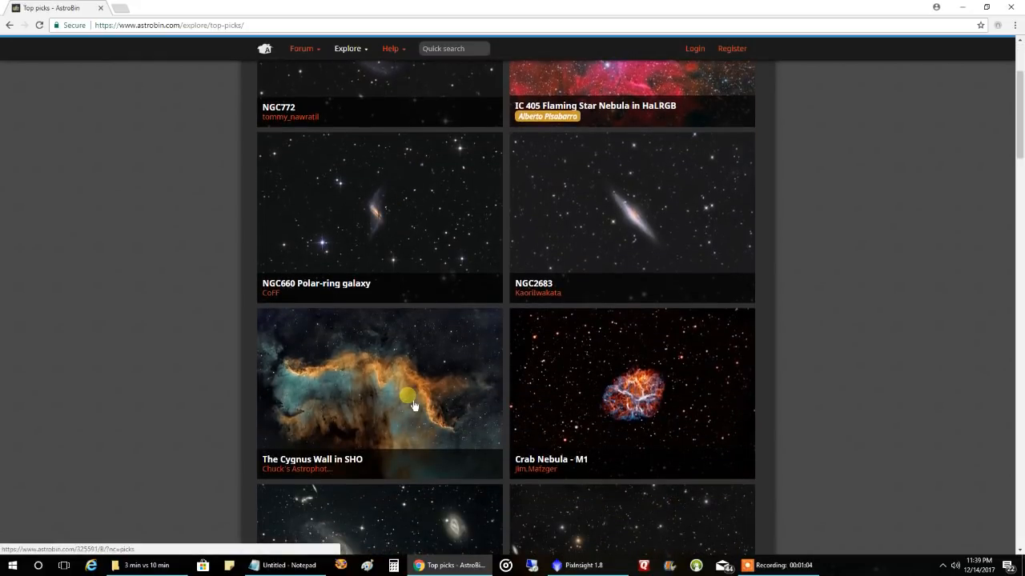